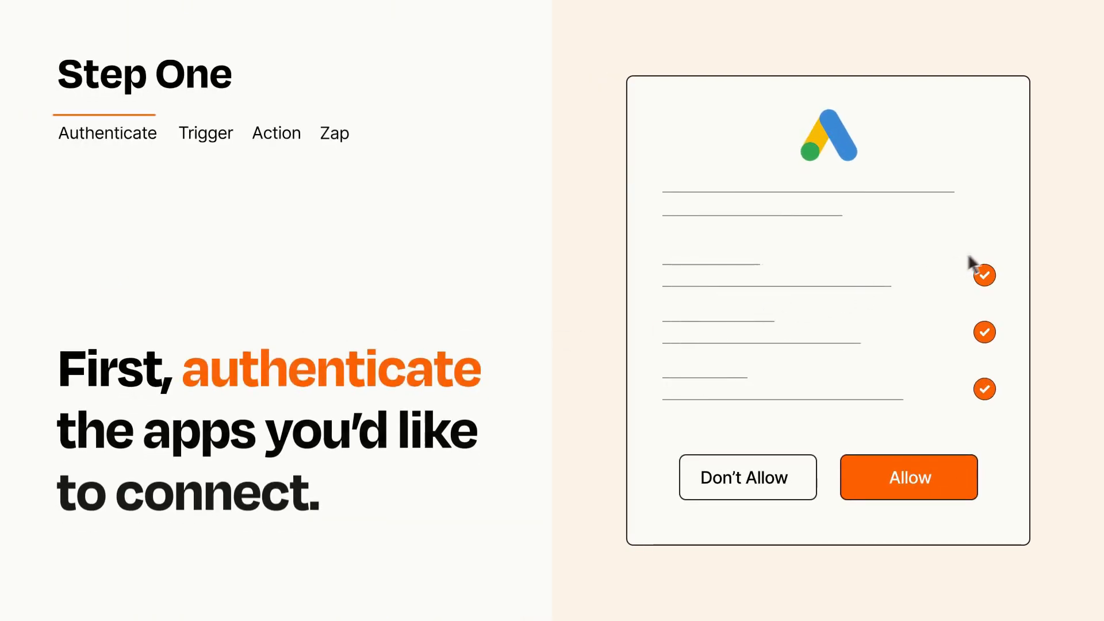
mouse_move(955, 497)
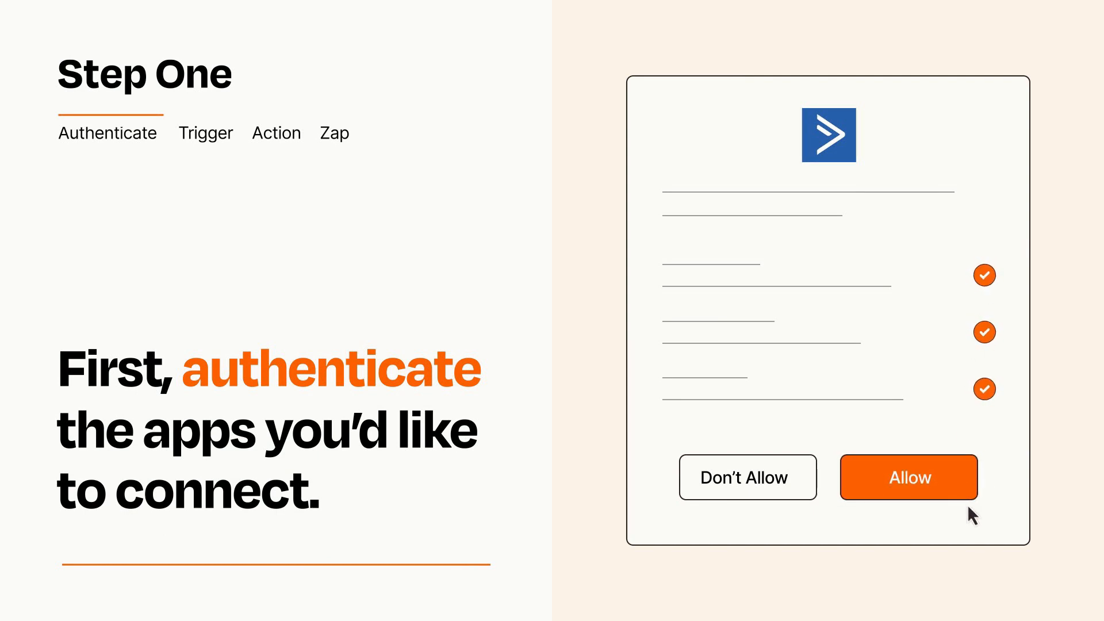
Allow ActiveCampaign to connect to the account, completing access for both apps
left_click(907, 477)
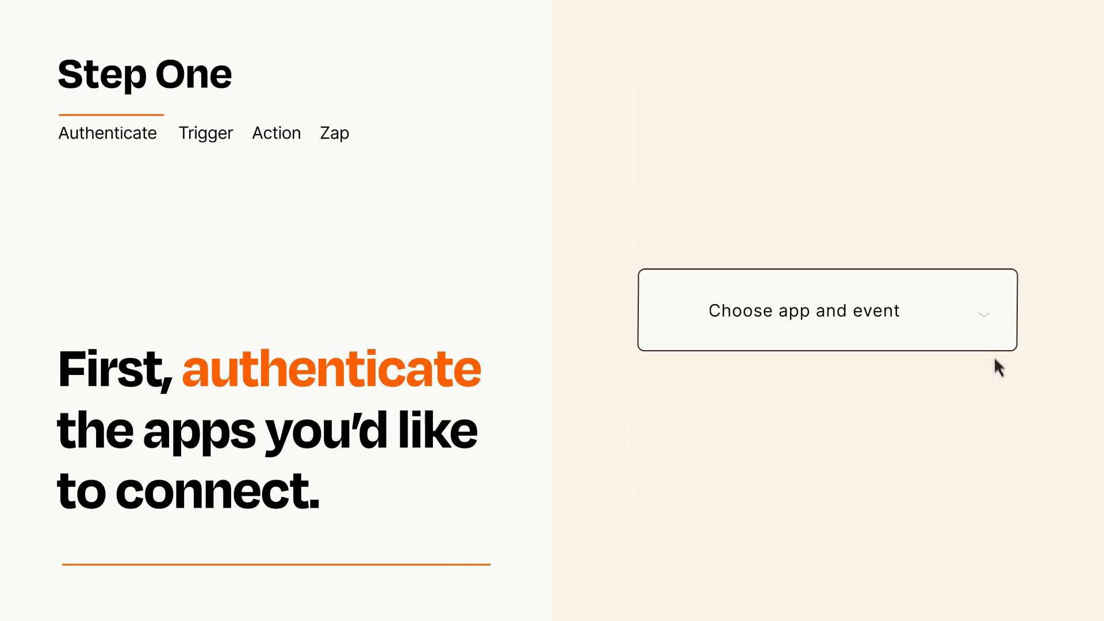
Choose Google Ads 'New Lead Form Entry' as the Zap's trigger event
left_click(805, 311)
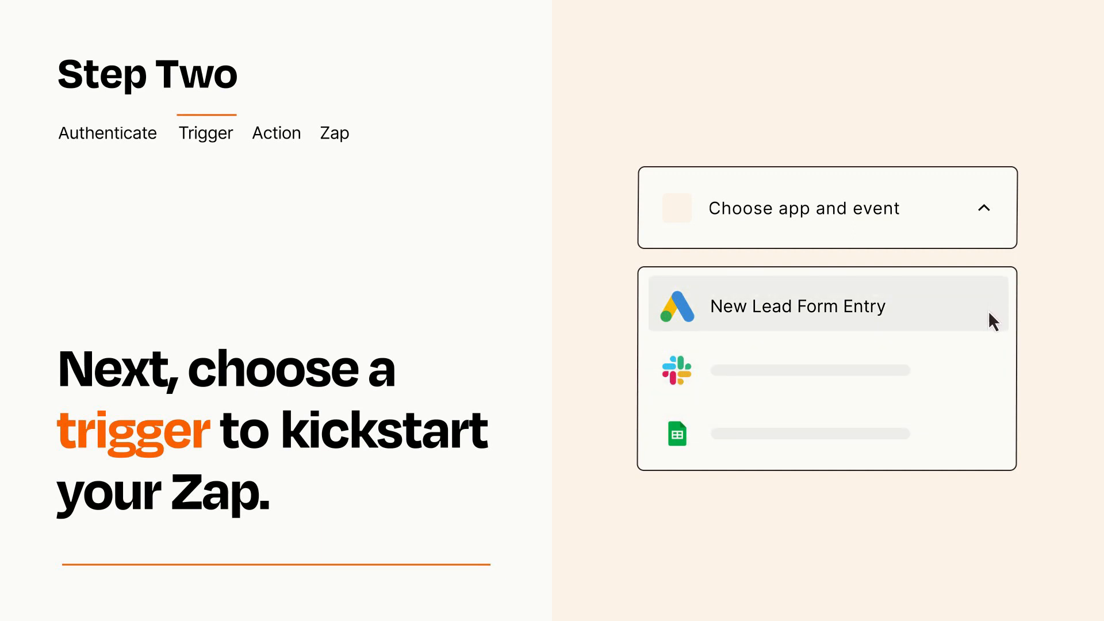
left_click(796, 306)
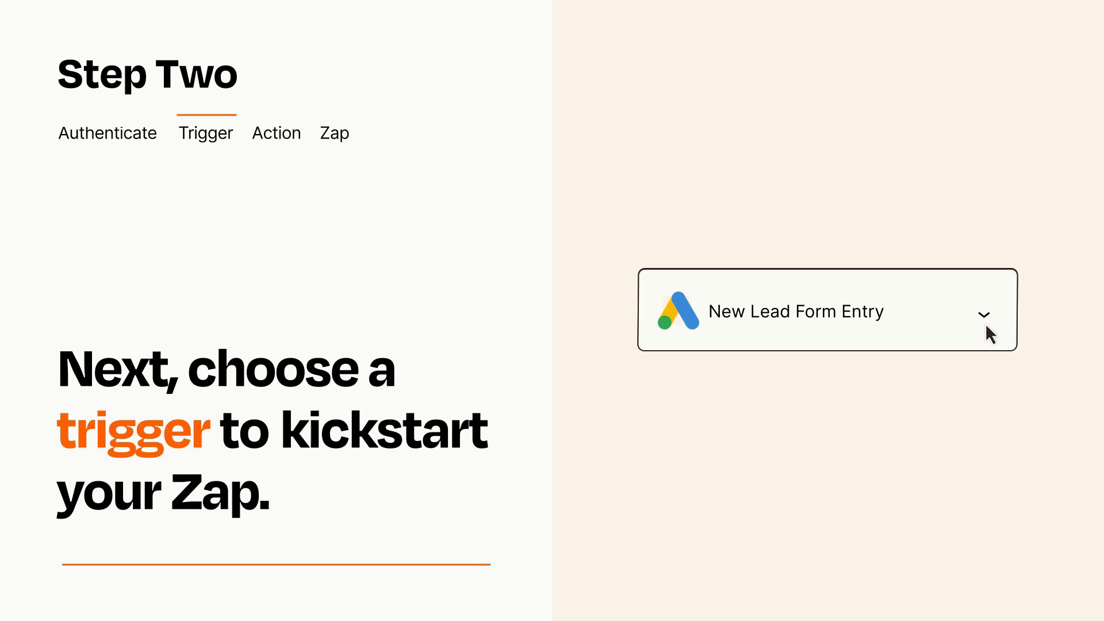
mouse_move(999, 331)
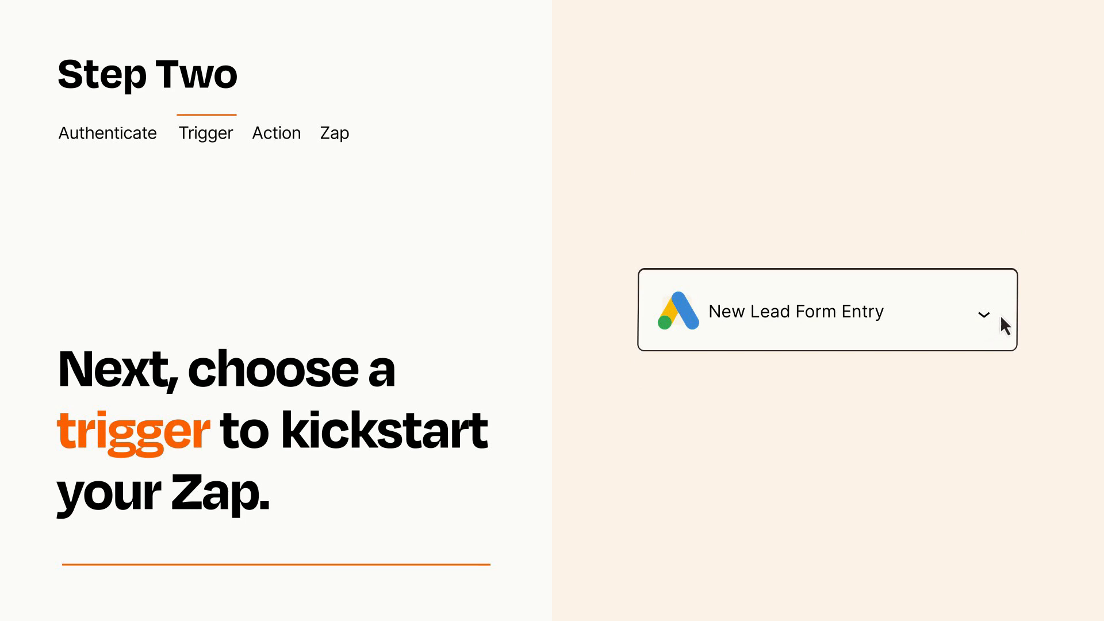
mouse_move(1001, 318)
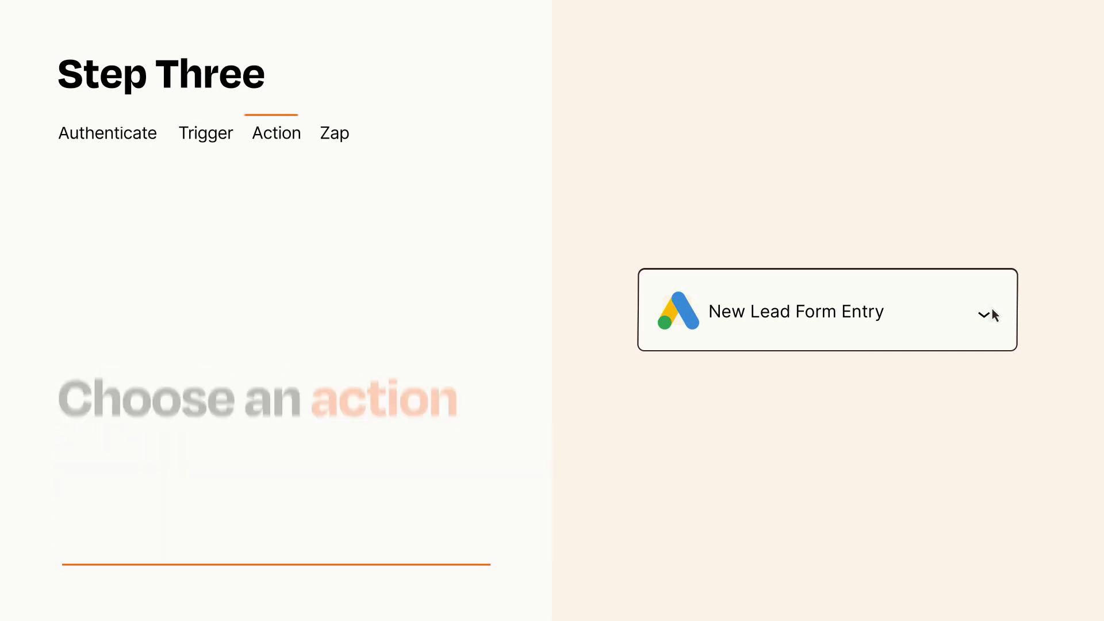
Choose ActiveCampaign 'Create or Update Contact' as the action after the trigger
left_click(826, 311)
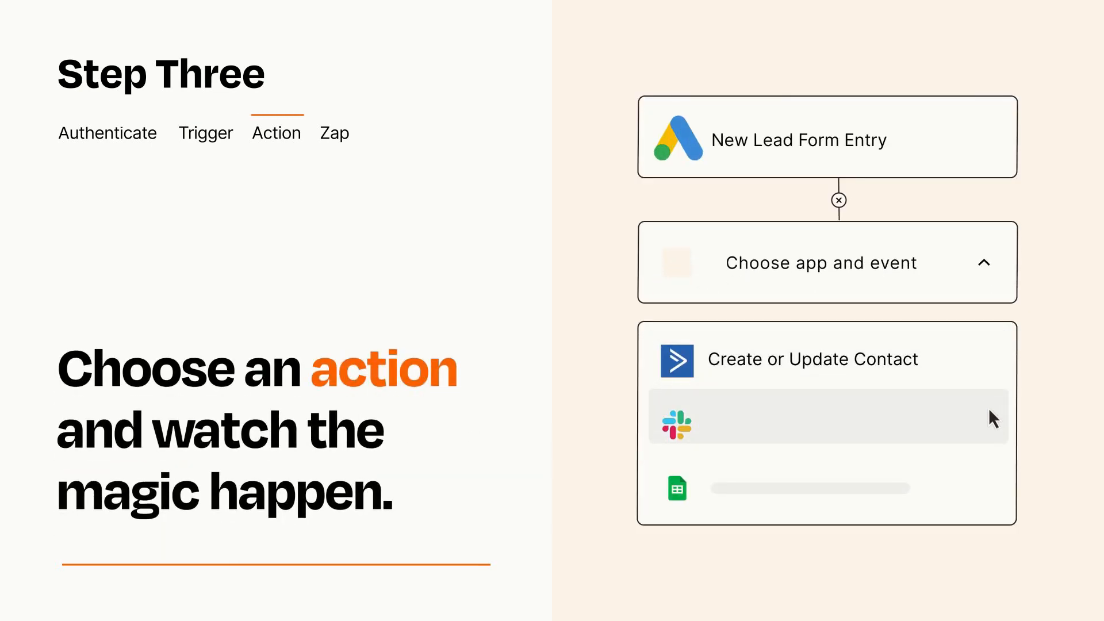
mouse_move(993, 493)
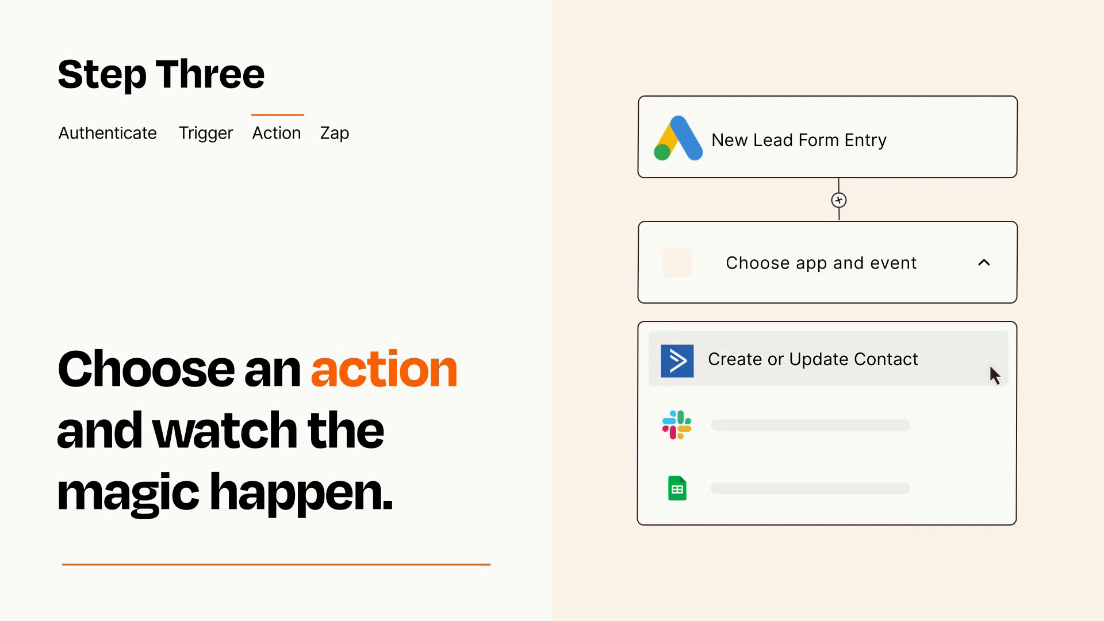
left_click(812, 358)
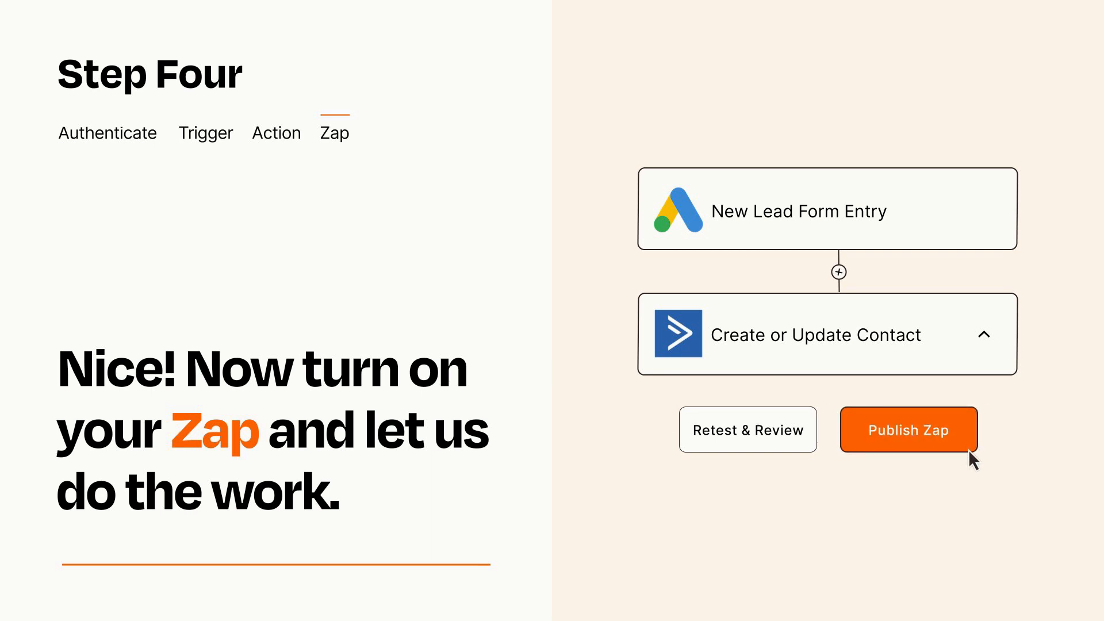
Publish the Zap so new lead form entries create or update contacts
left_click(907, 429)
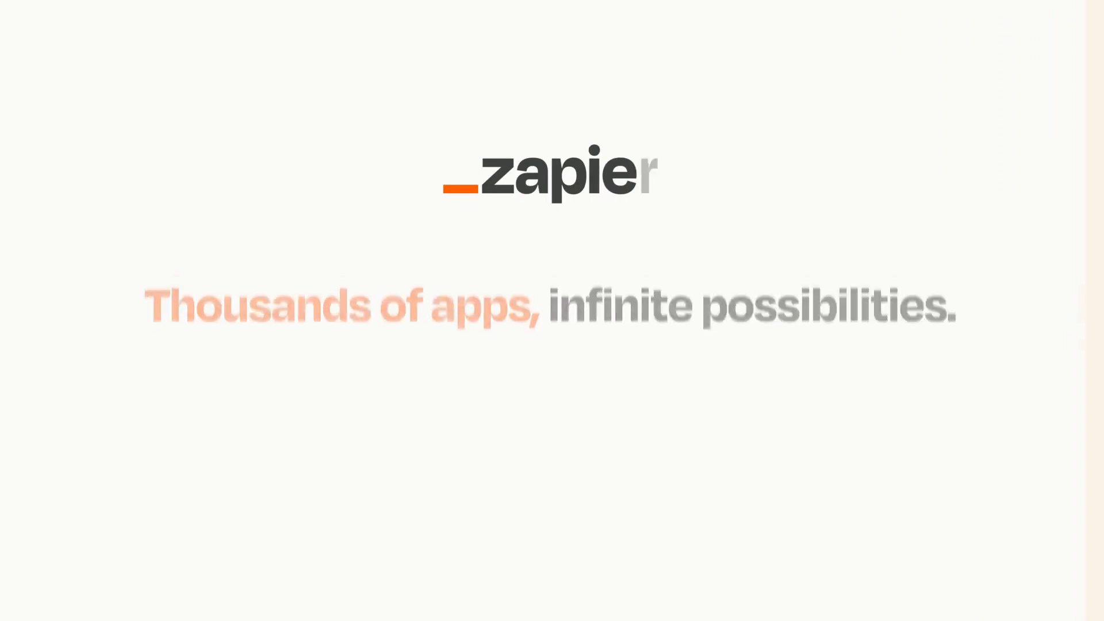